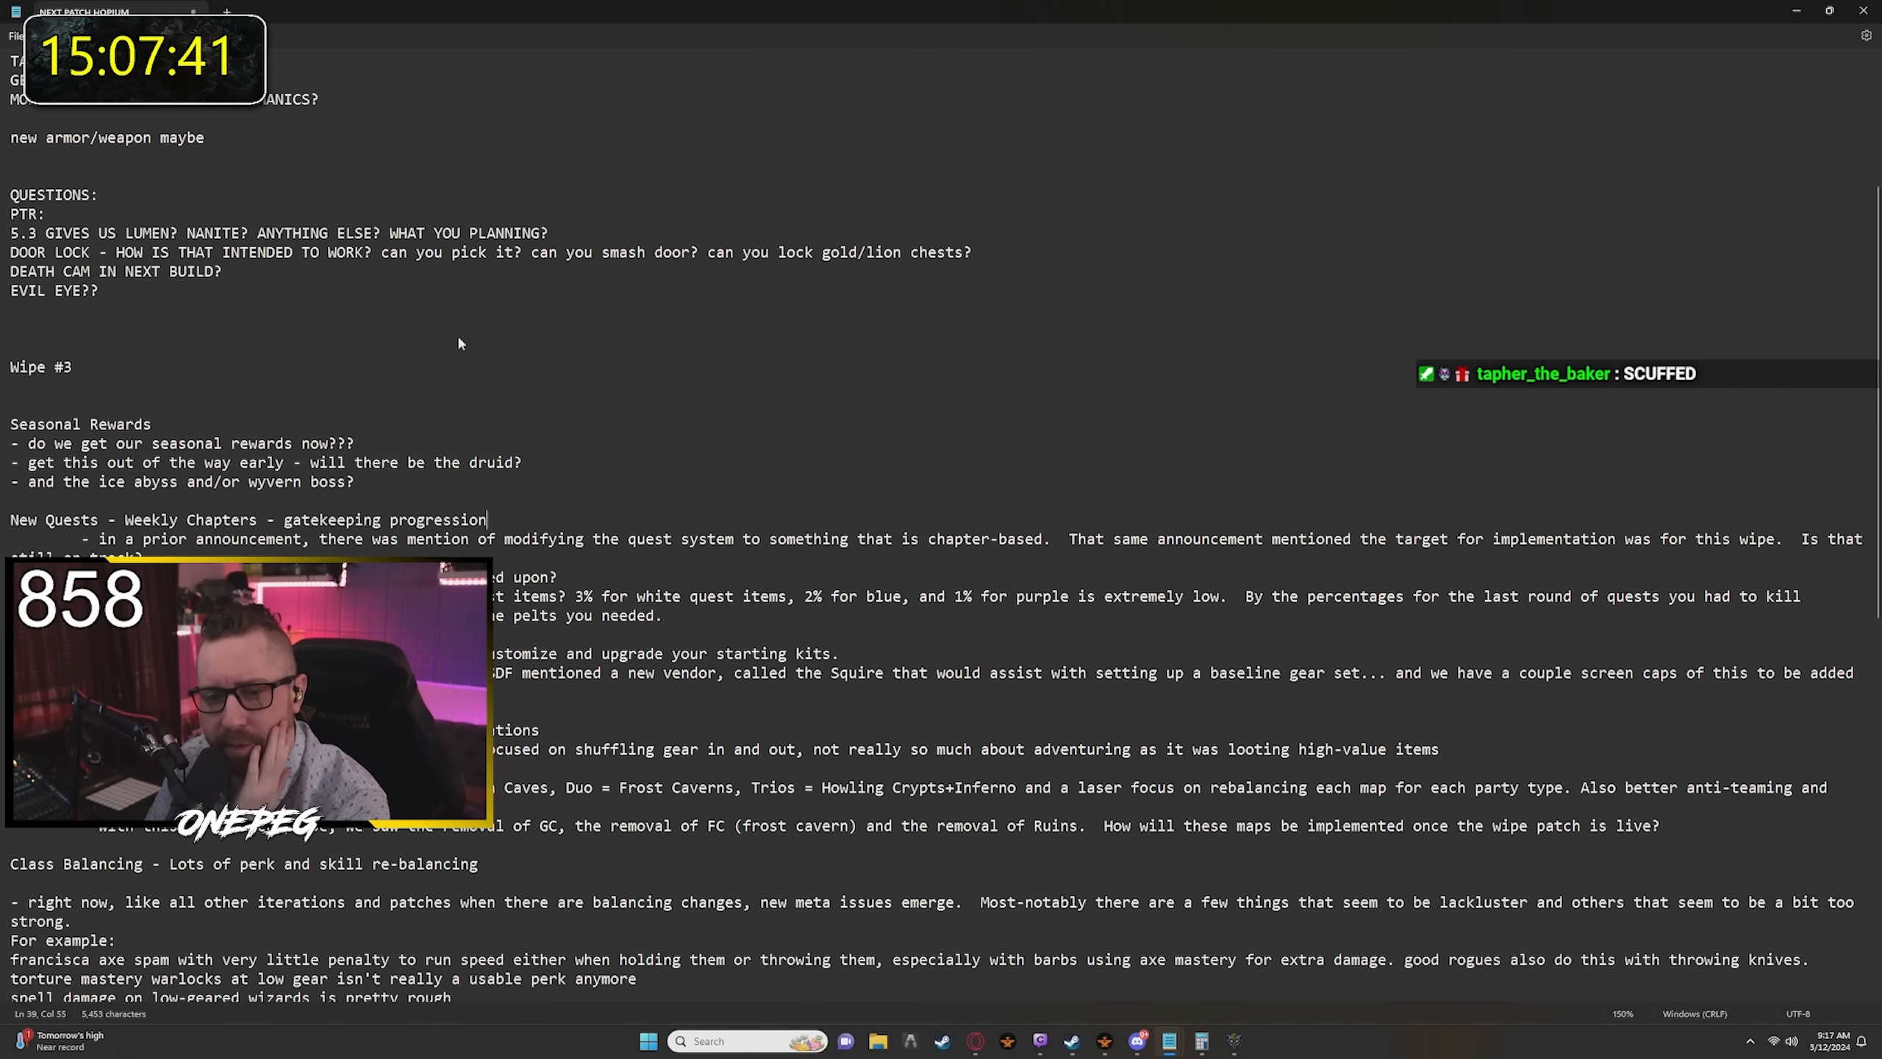
Review the Squire's base gear set, then return to the Quick Prepare list of Normal-barred items
scroll("down", 3)
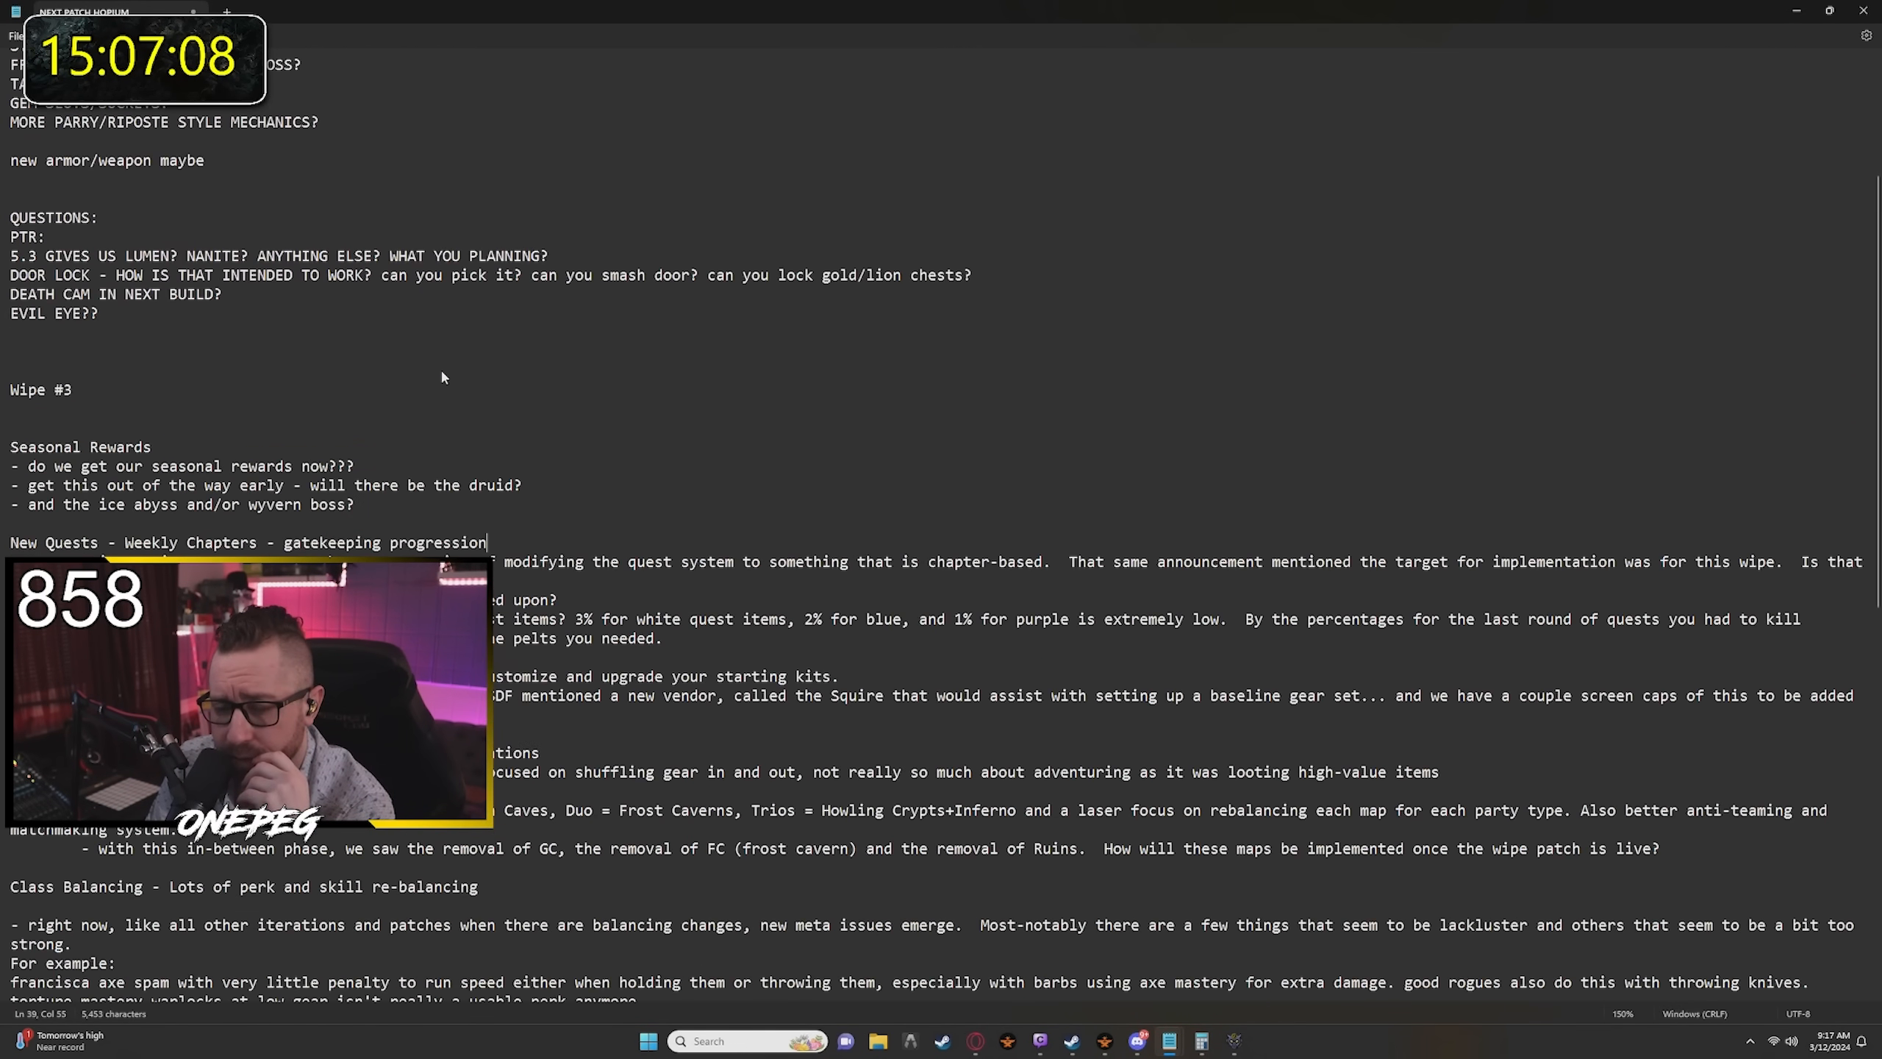
scroll("down", 3)
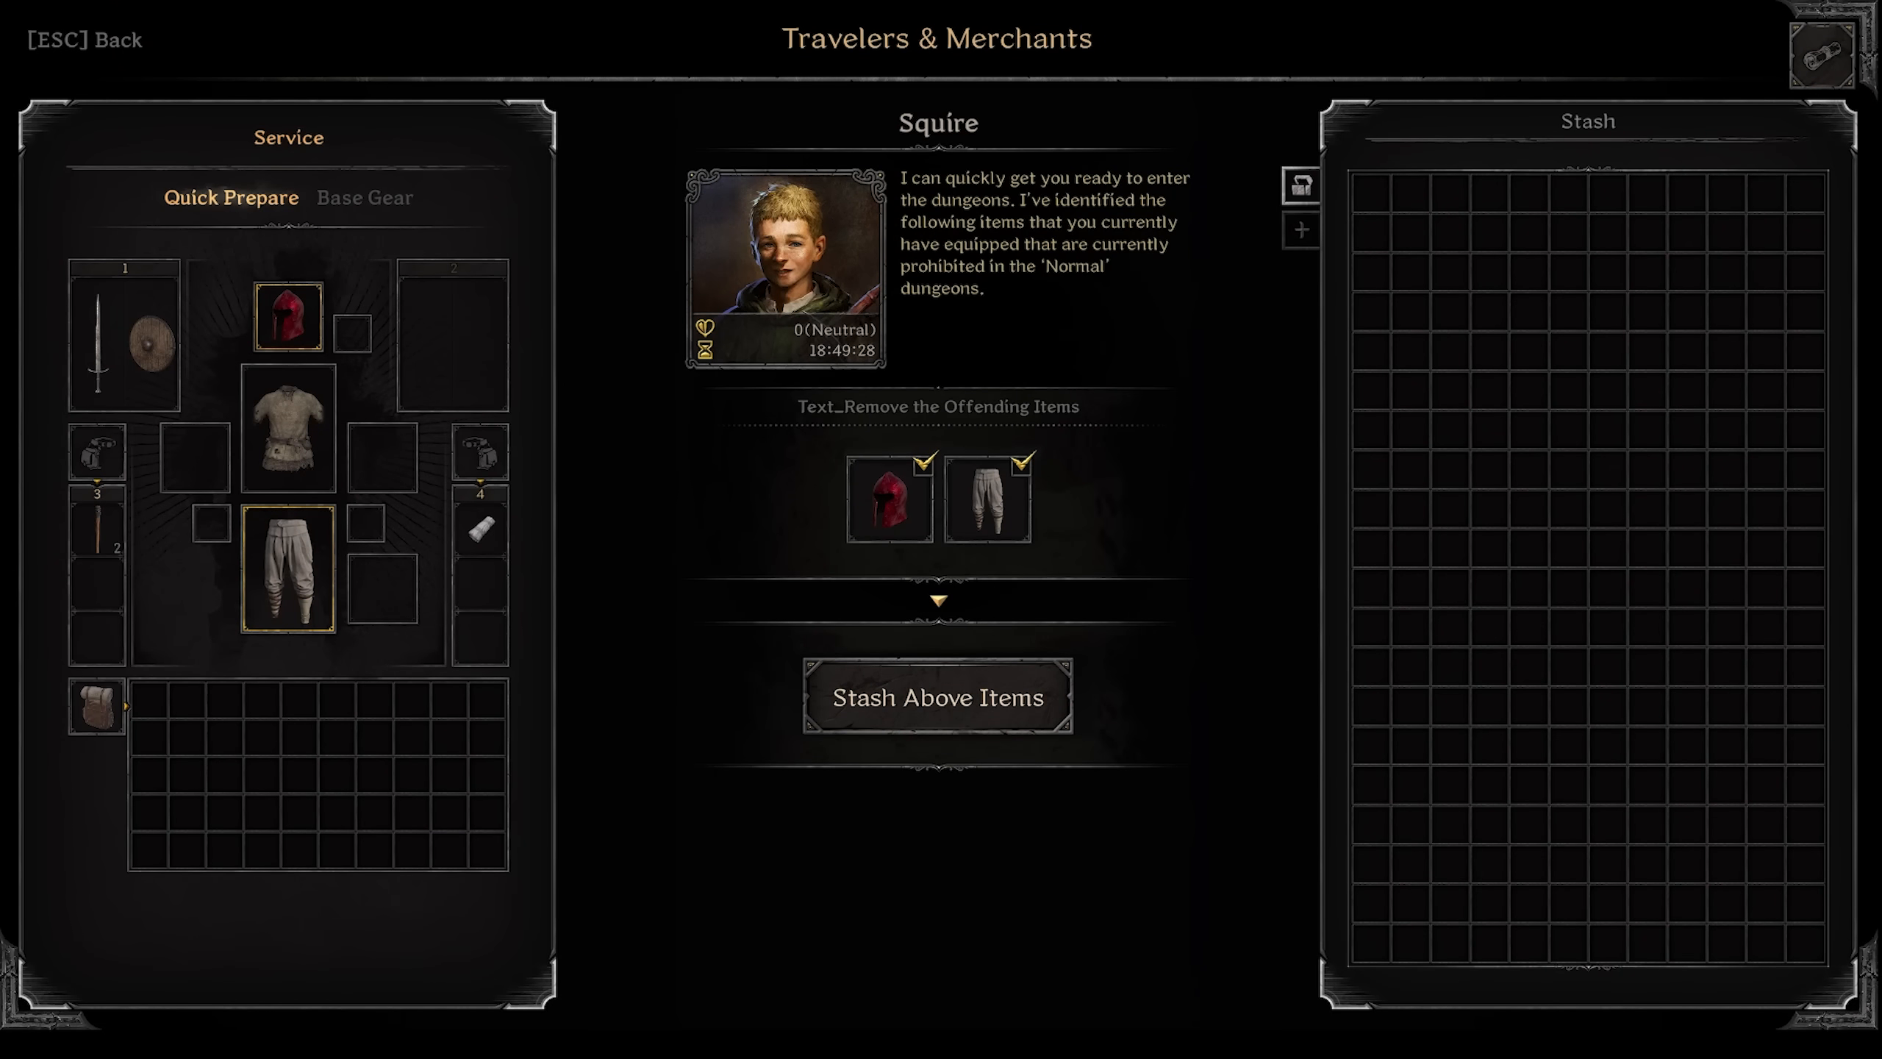
left_click(363, 197)
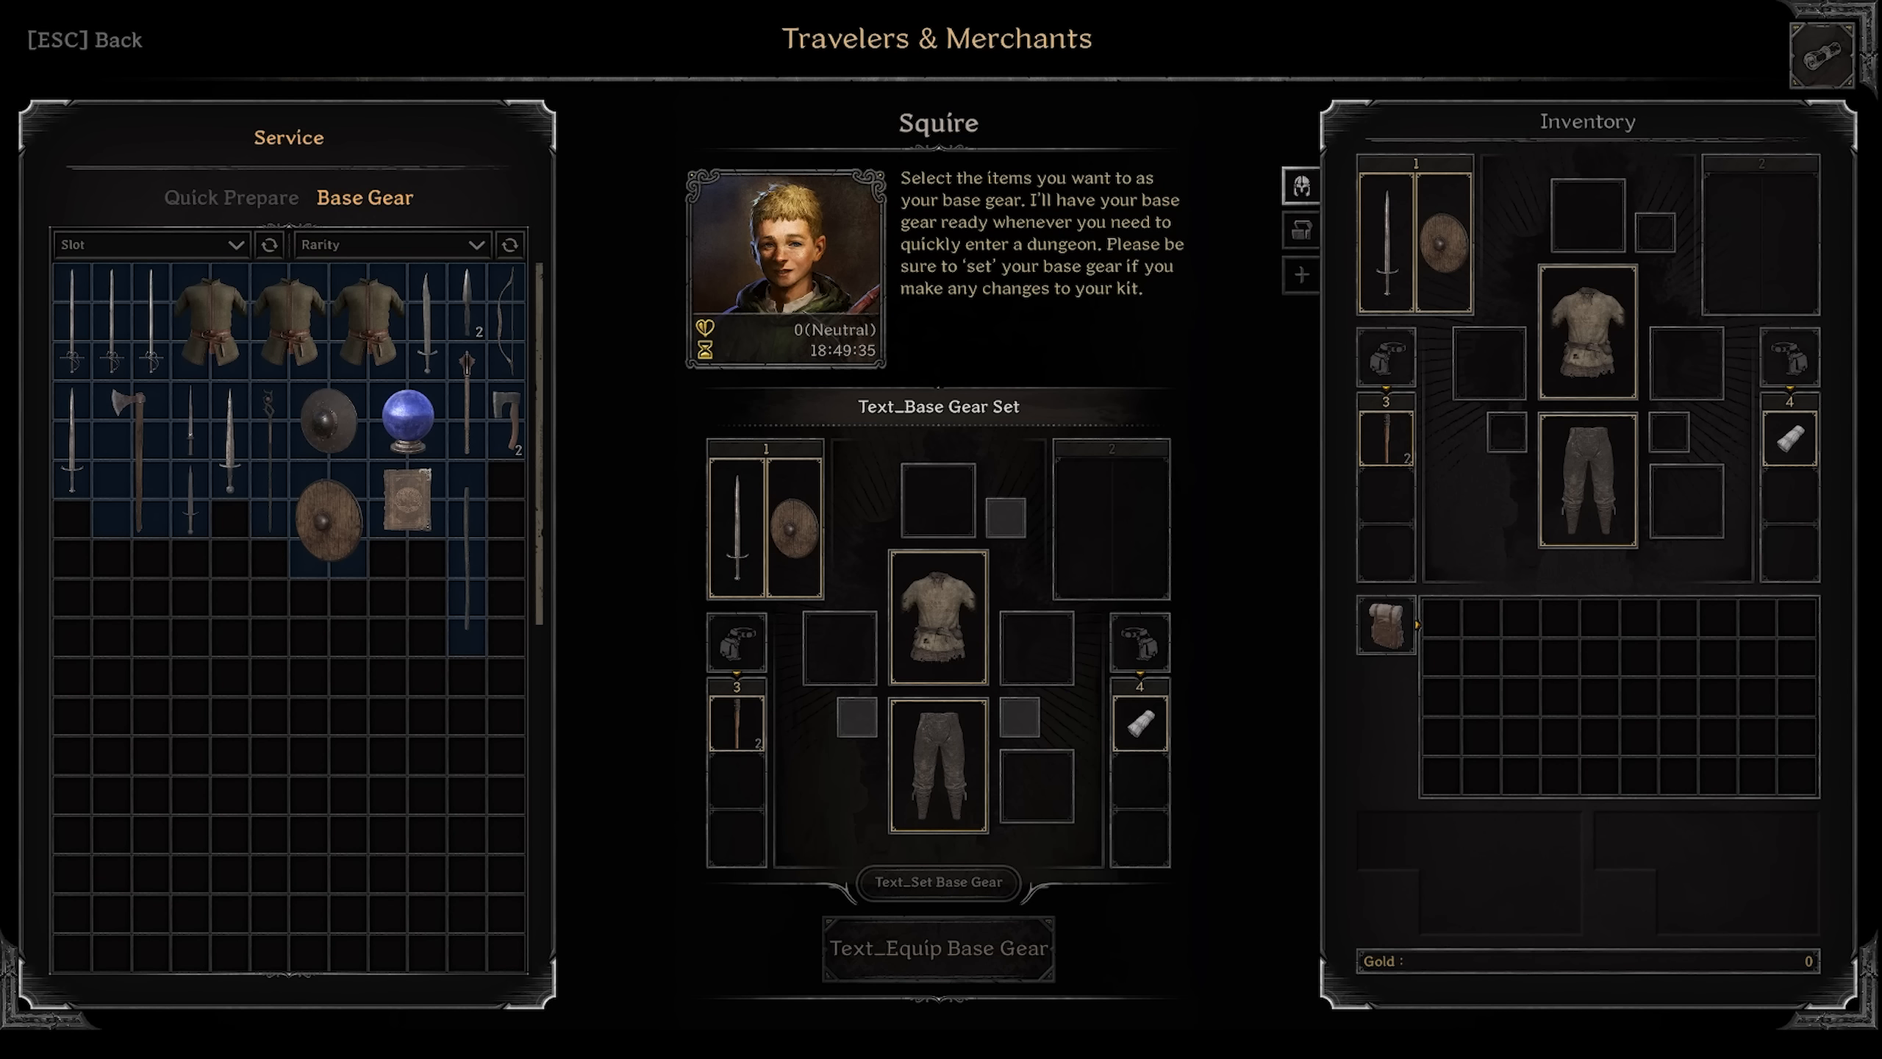
left_click(232, 198)
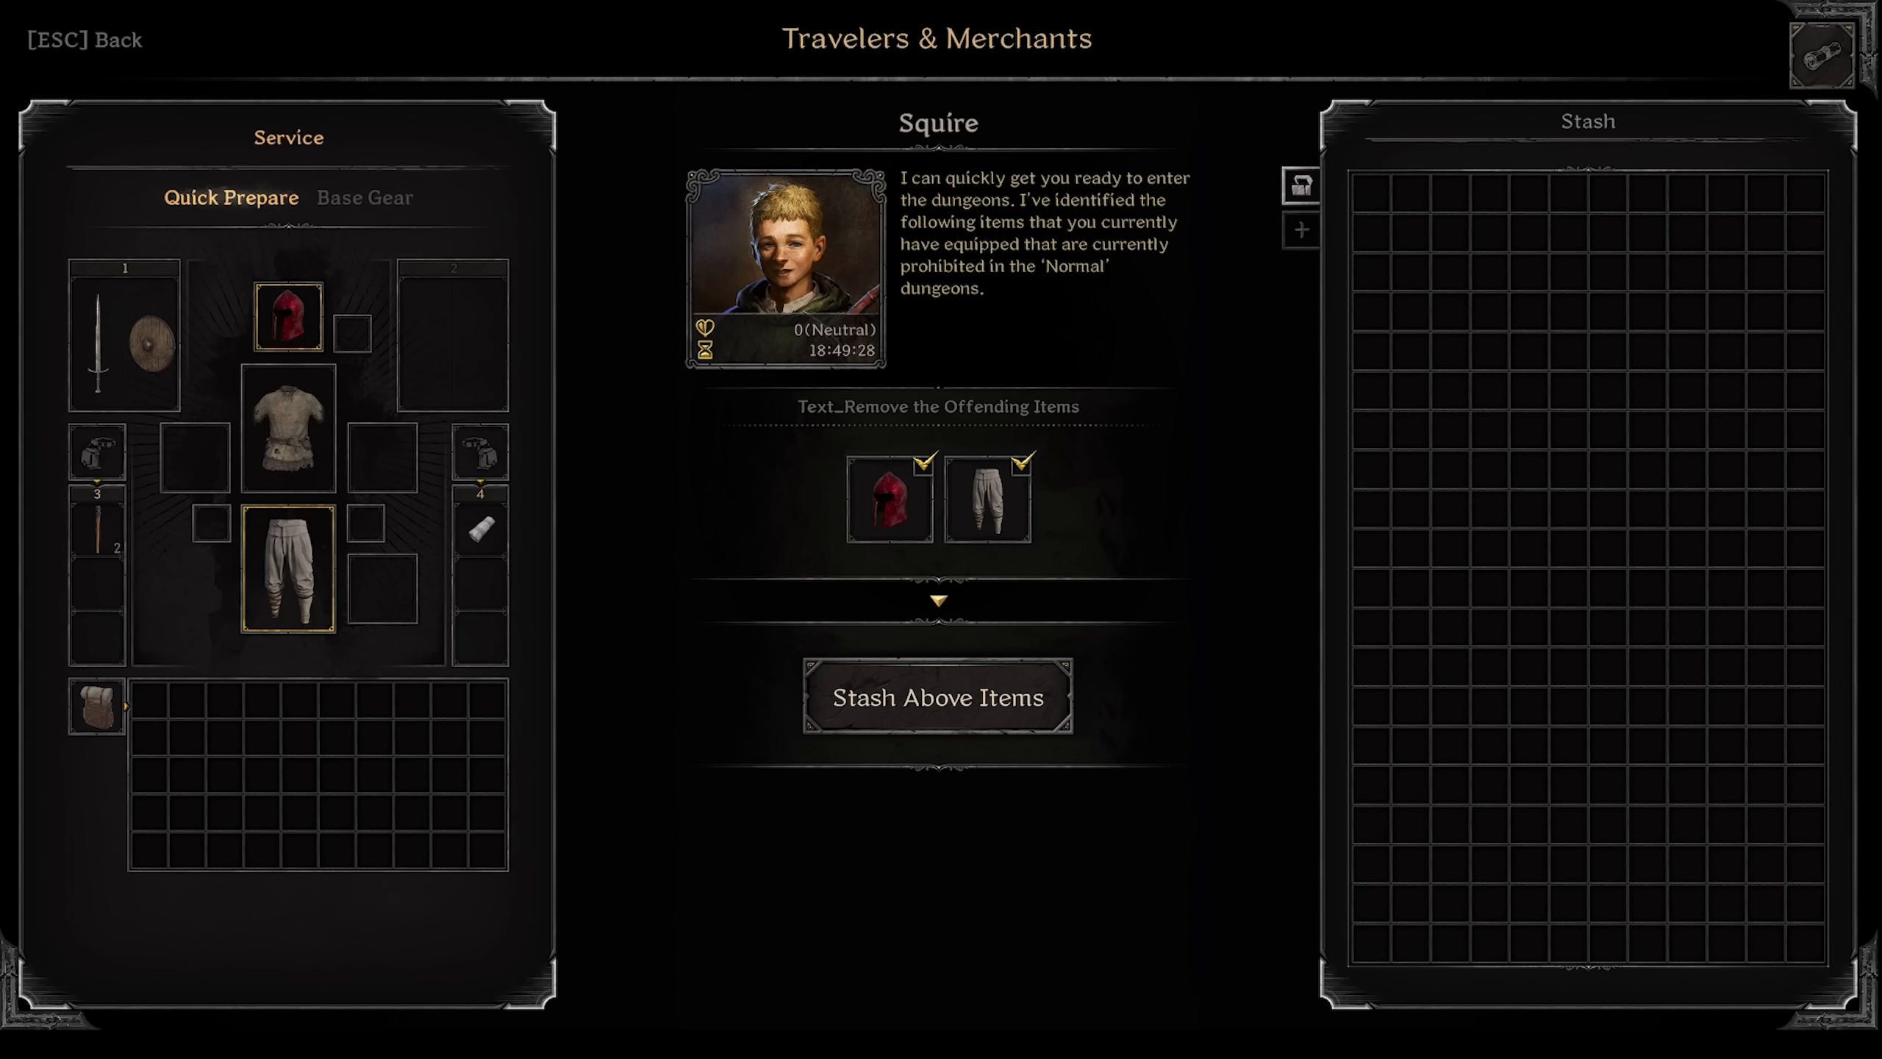
Bring the patch-notes file forward at the Squire, matchmaking and class balancing notes
left_click(363, 197)
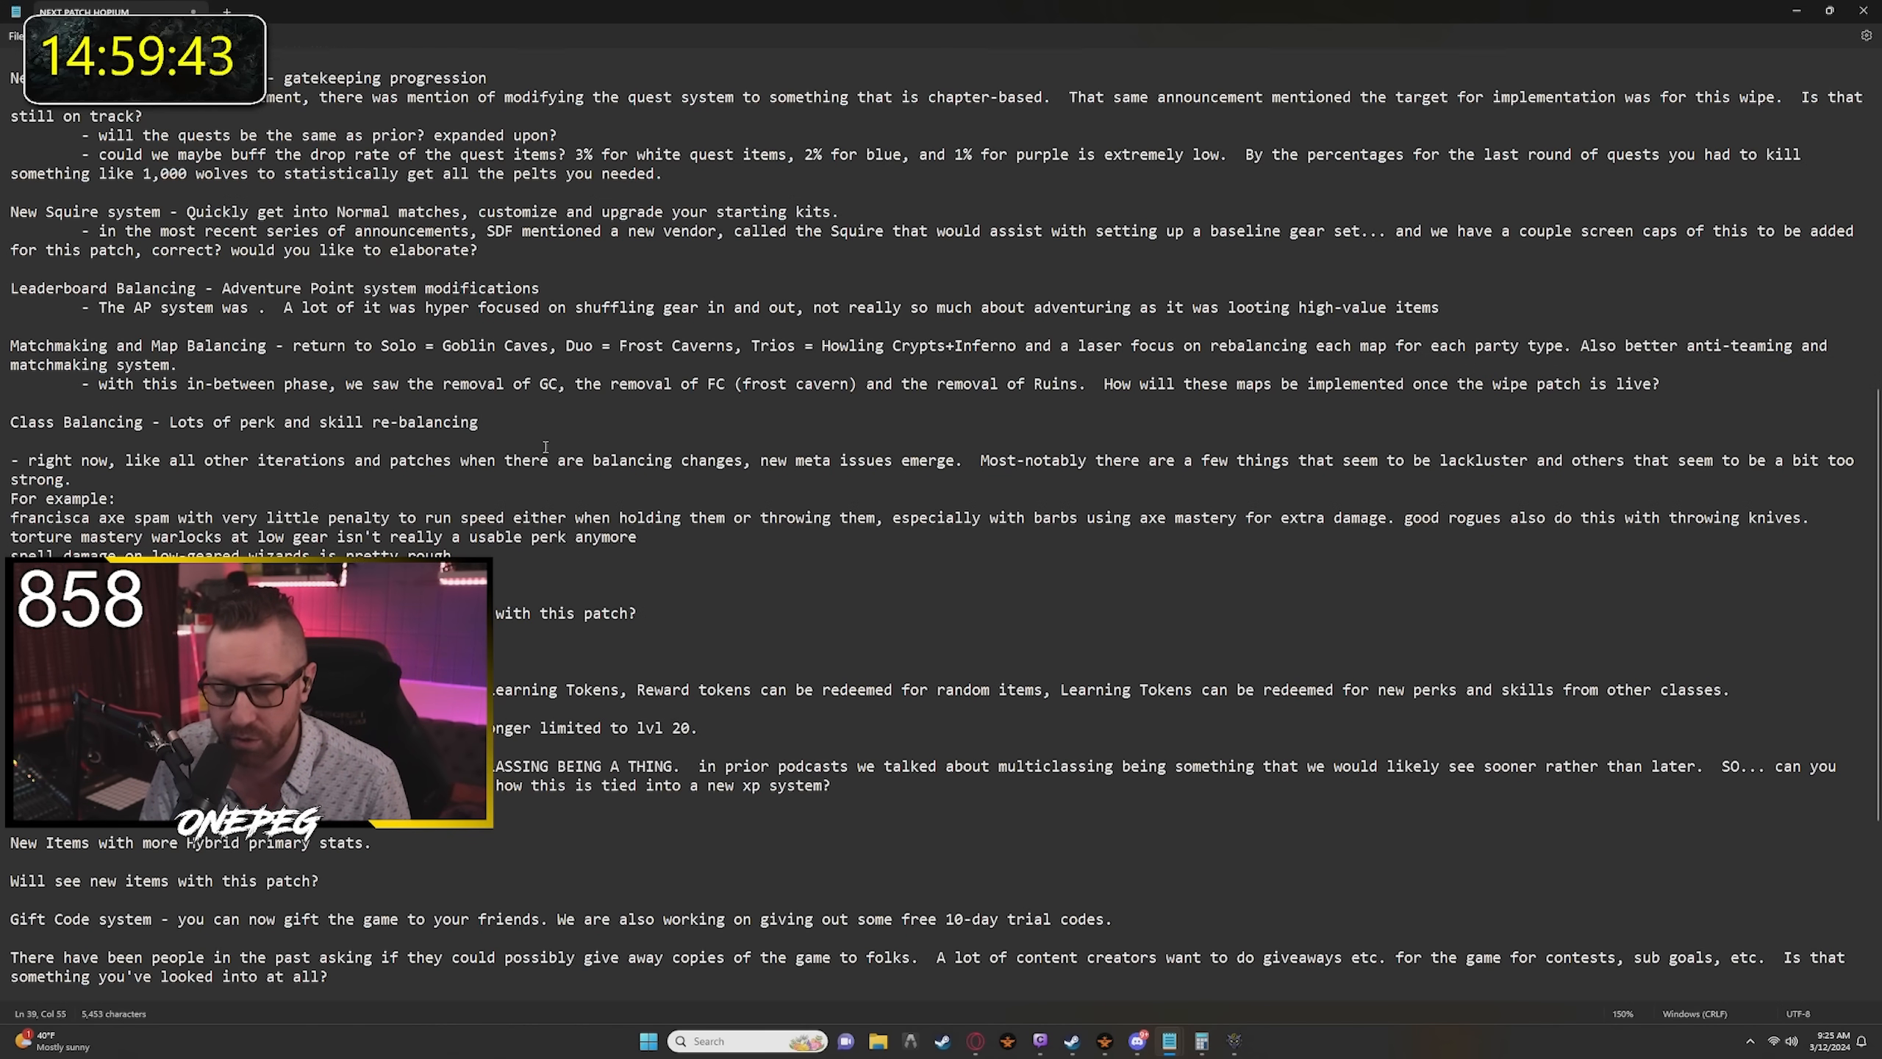
Scroll the patch notes down to the Questions From The Community heading
scroll("down", 3)
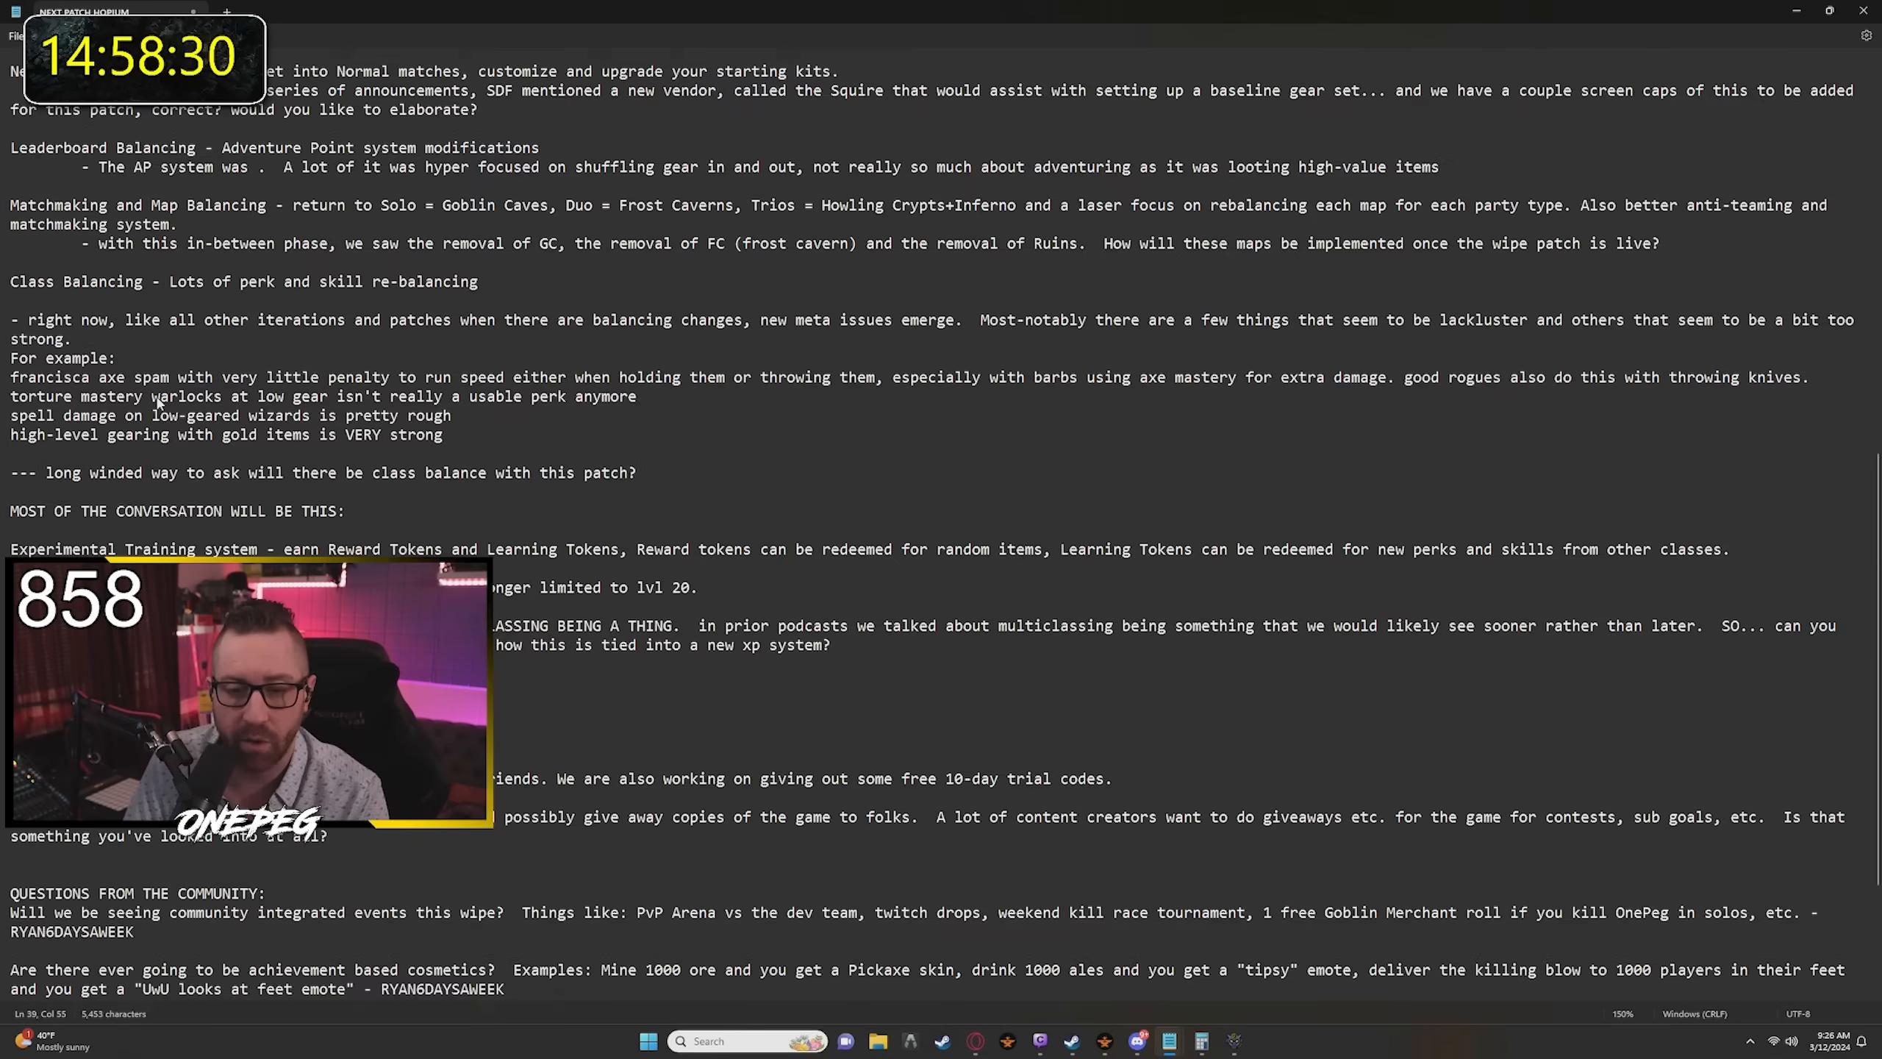
Scroll to the community question about more accessible gold storage
scroll("down", 3)
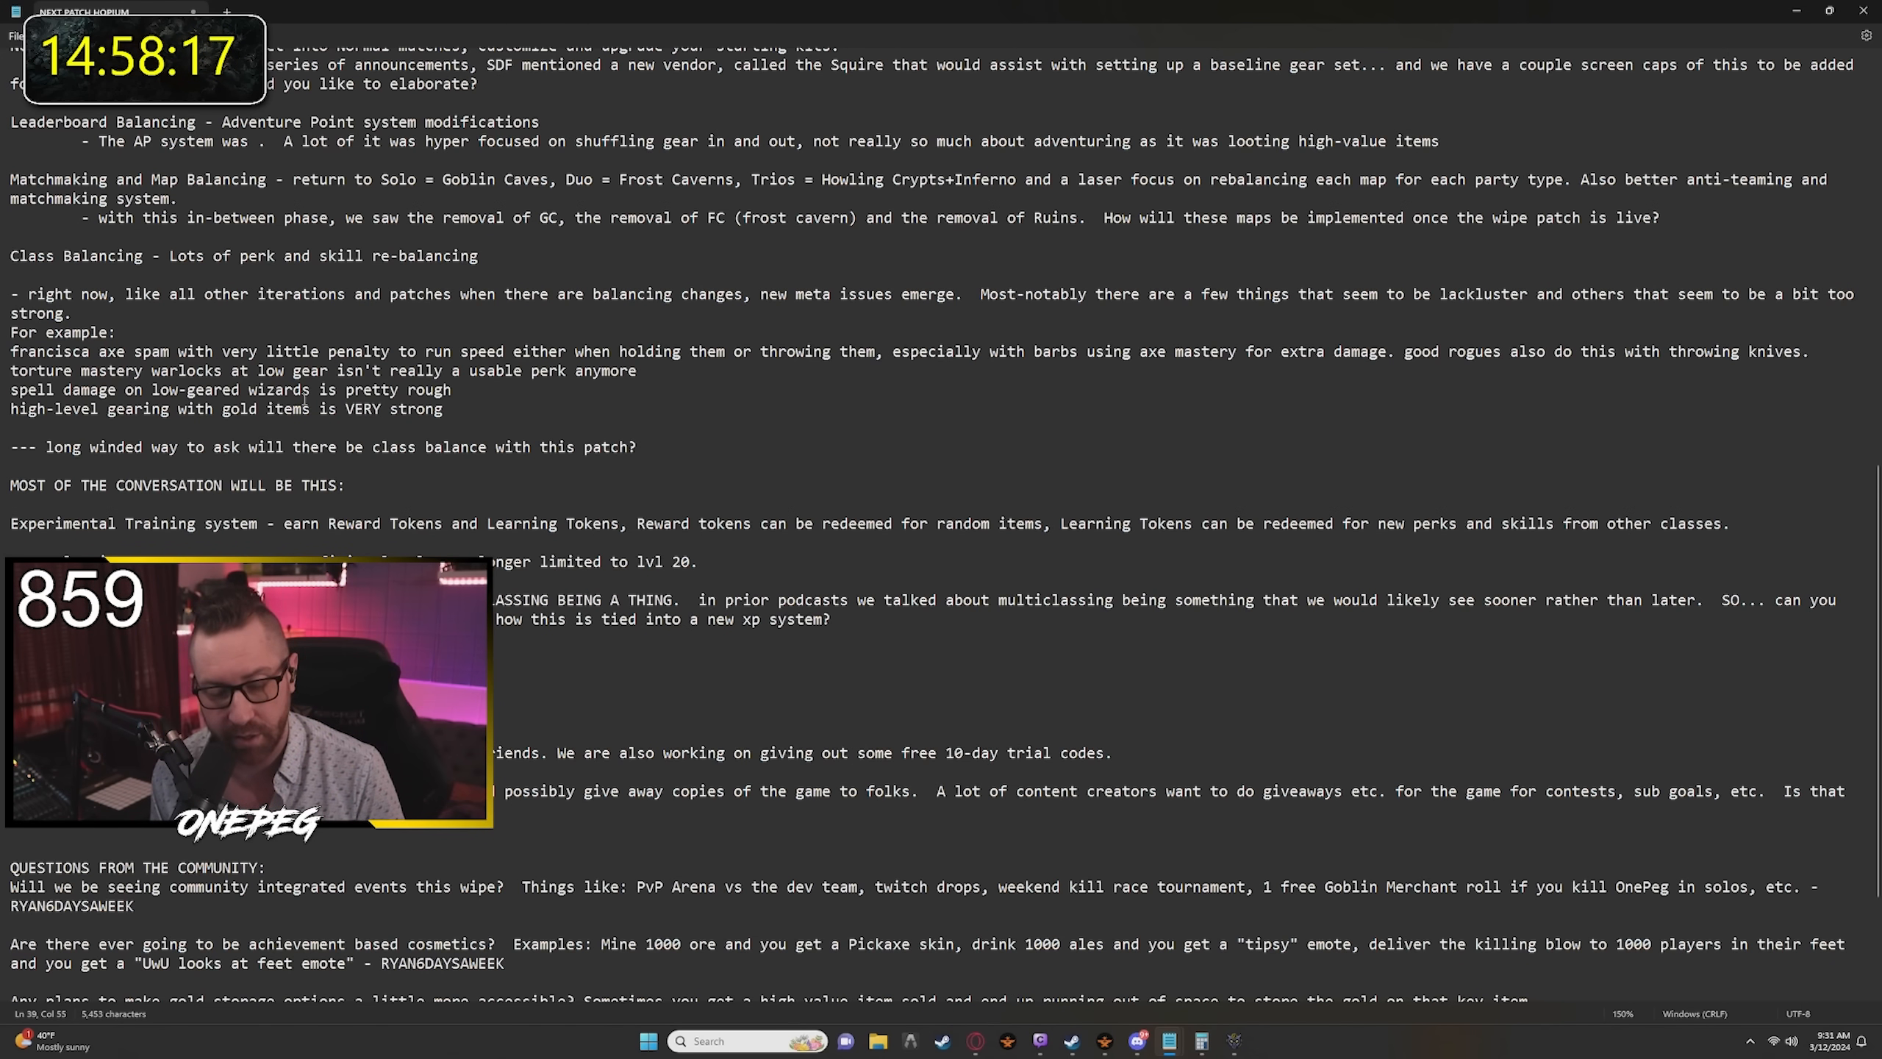
Scroll to the closing questions on secure containers, marketplace filters, arena and quivers
scroll("down", 3)
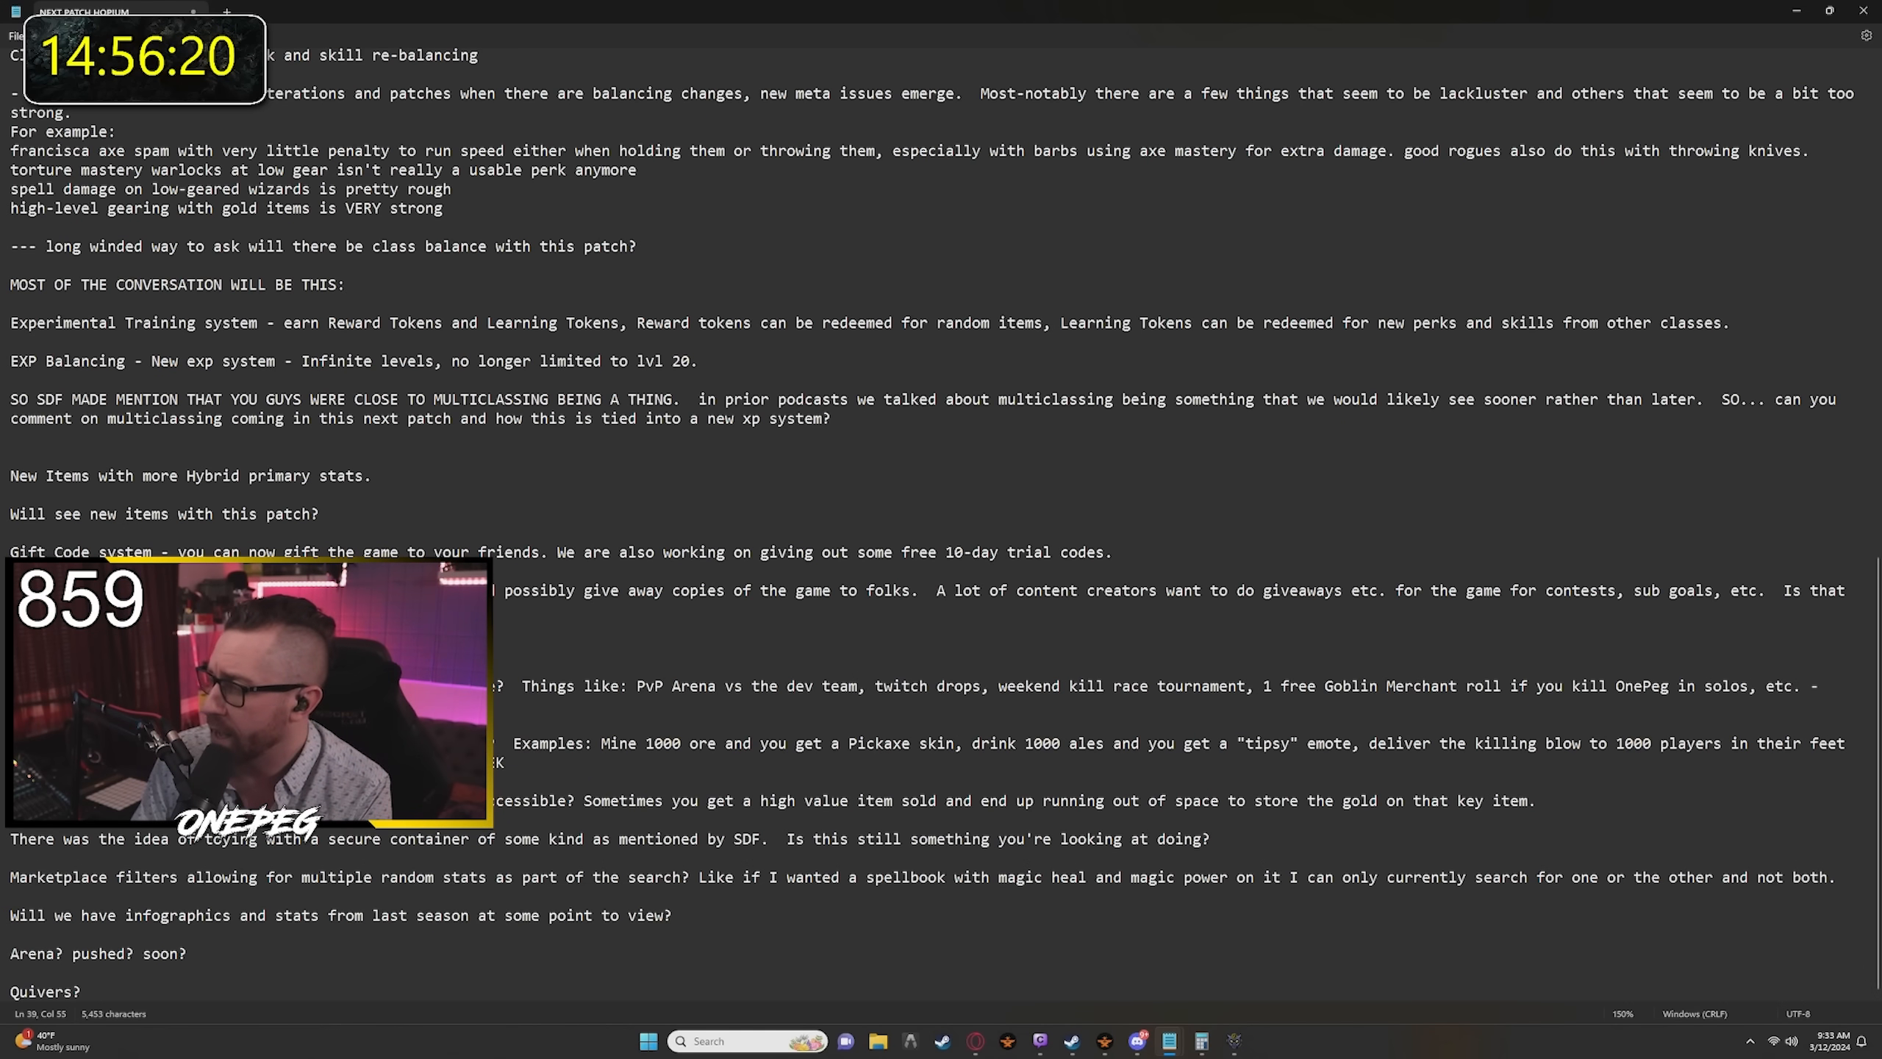
Add the question 'Will see new items with this patch?' amid the class and EXP balancing notes
scroll("down", 3)
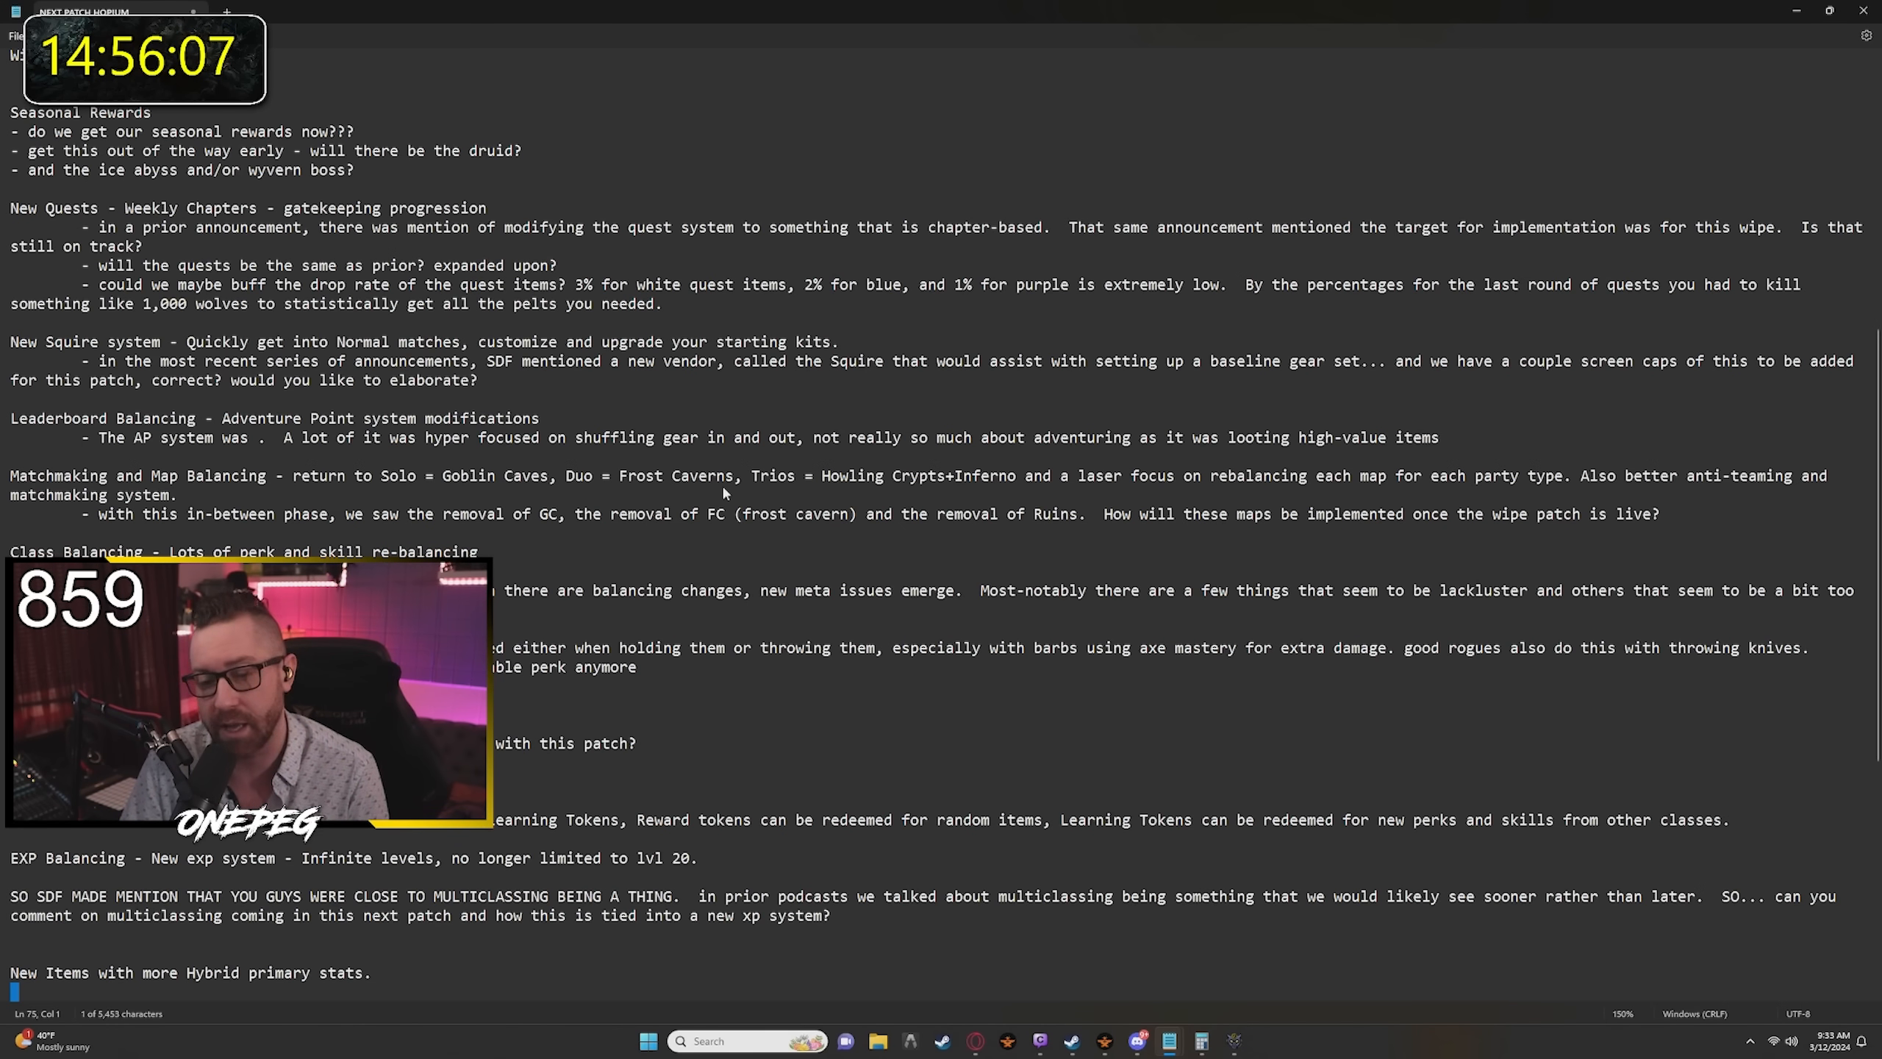
type("Will see new items with this patch?")
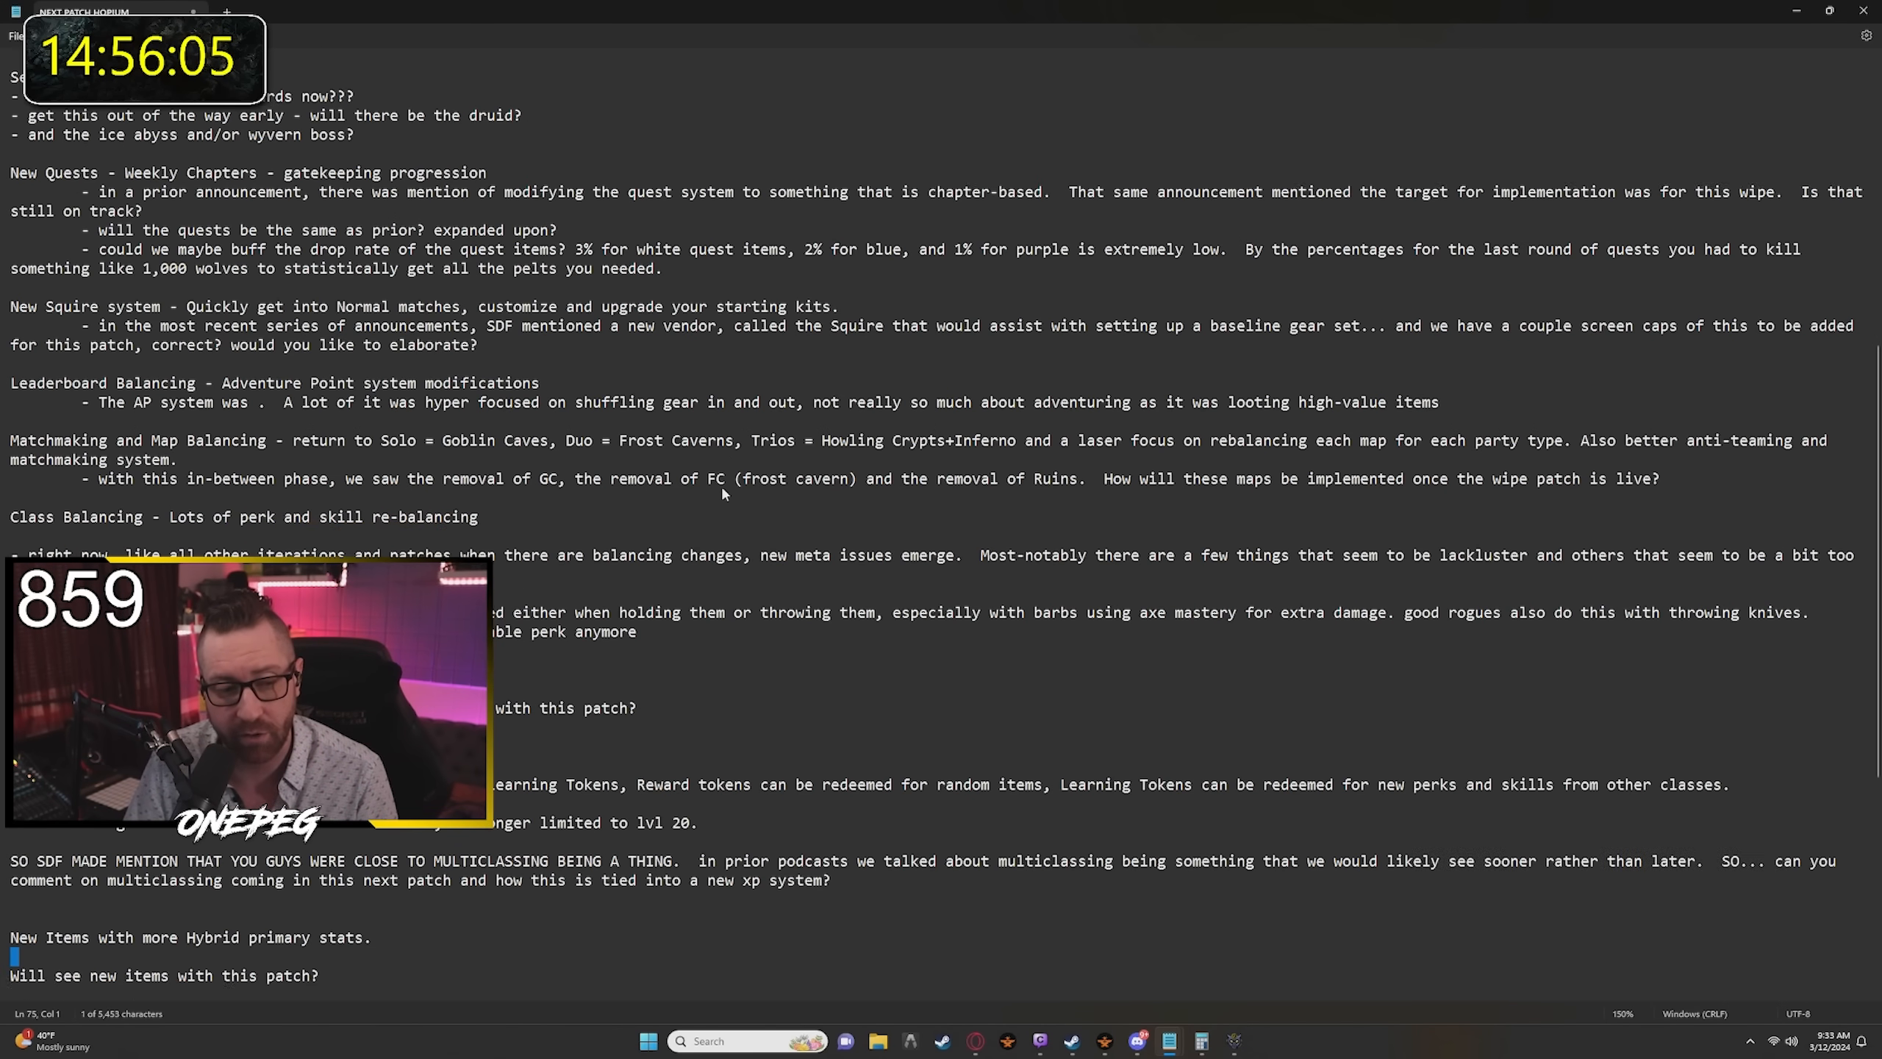
scroll("down", 3)
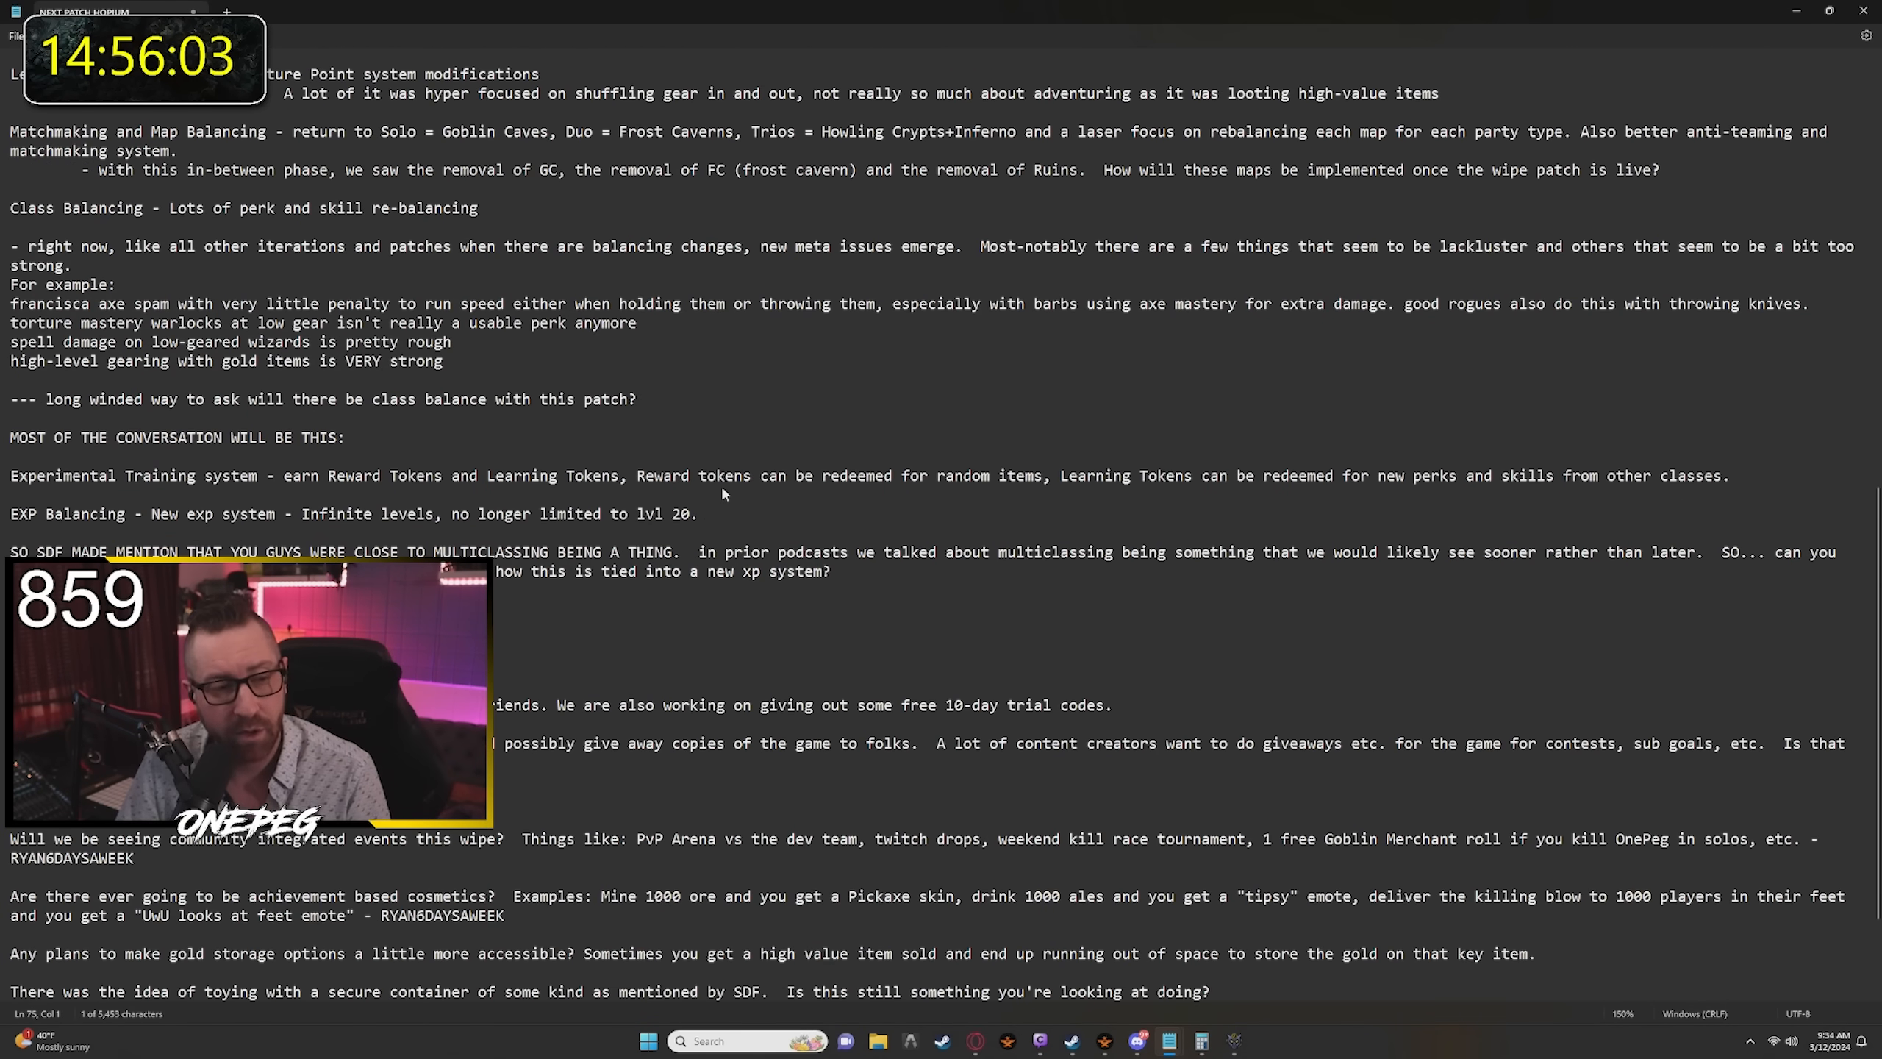